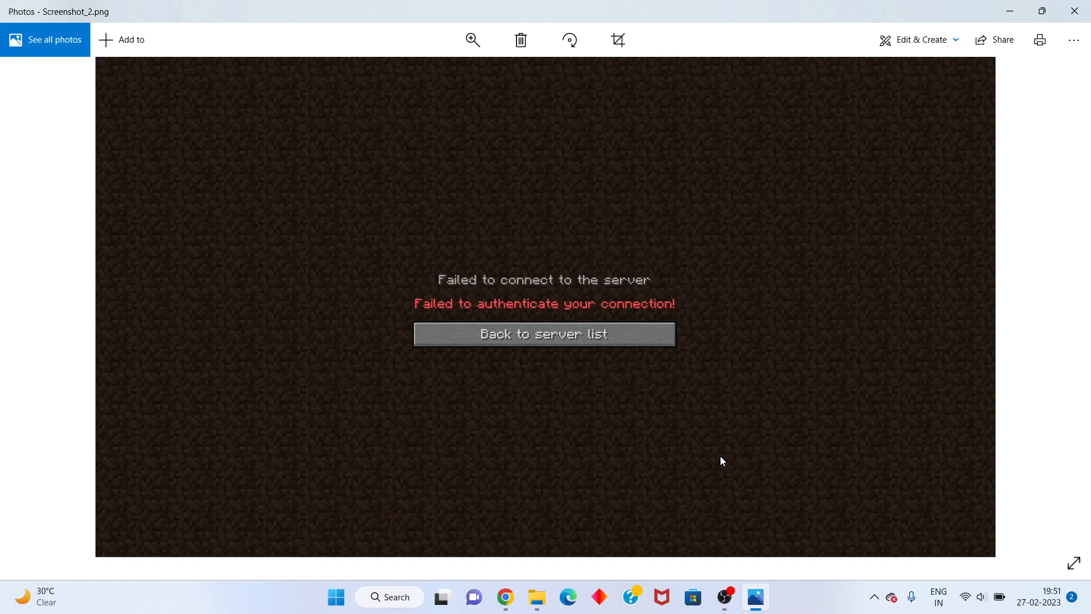
mouse_move(506, 344)
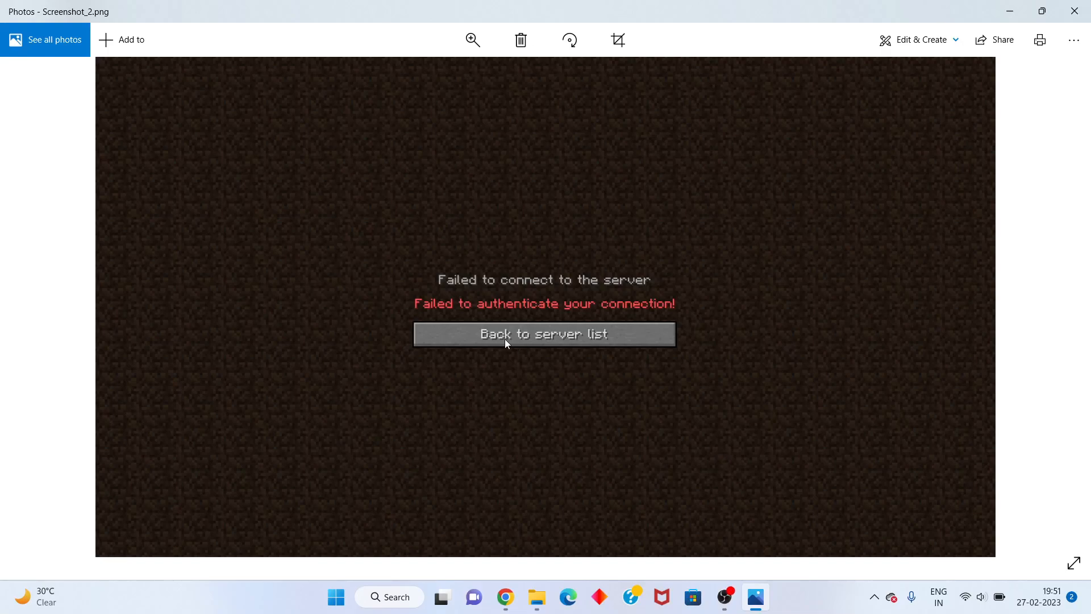
mouse_move(438, 317)
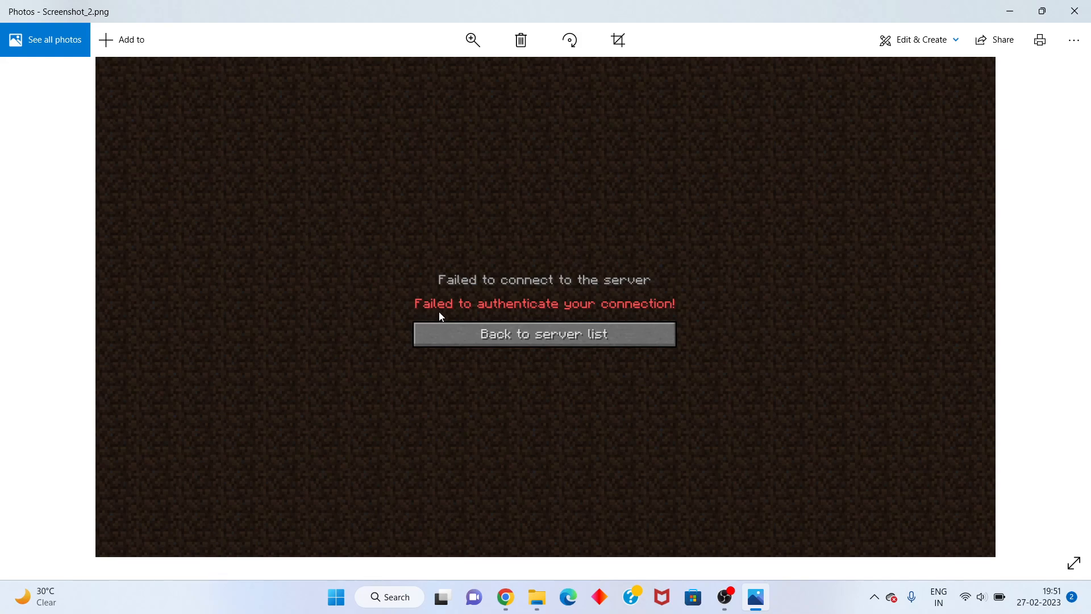
mouse_move(574, 317)
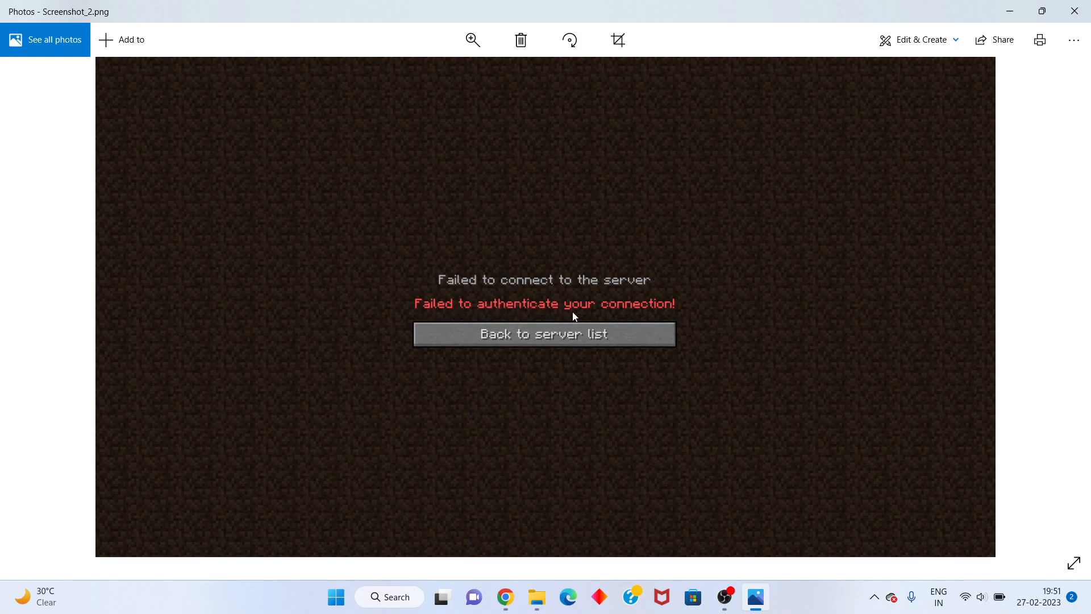
mouse_move(496, 280)
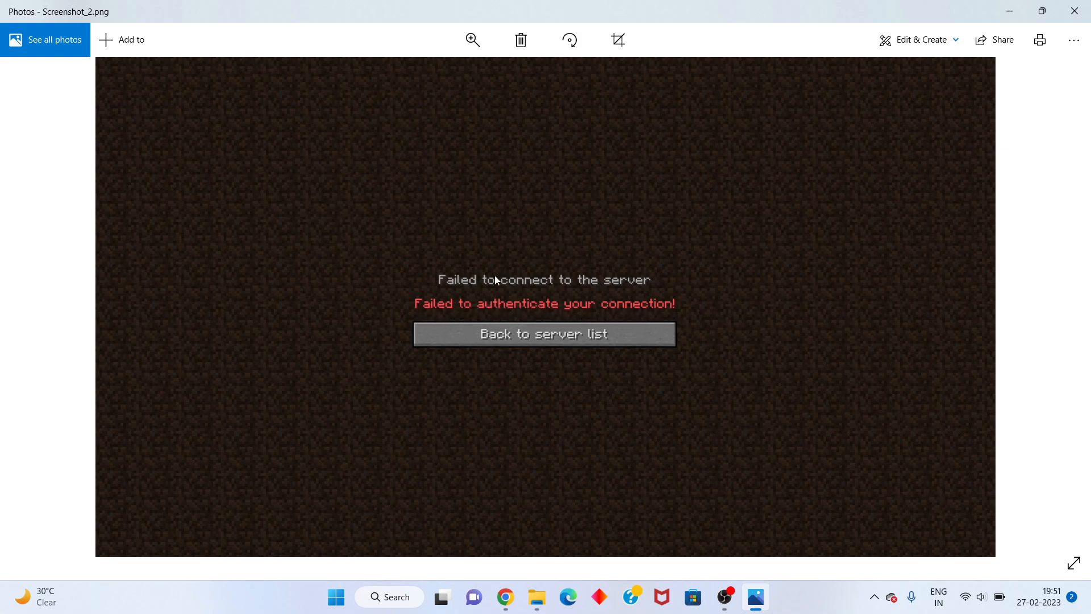
mouse_move(571, 373)
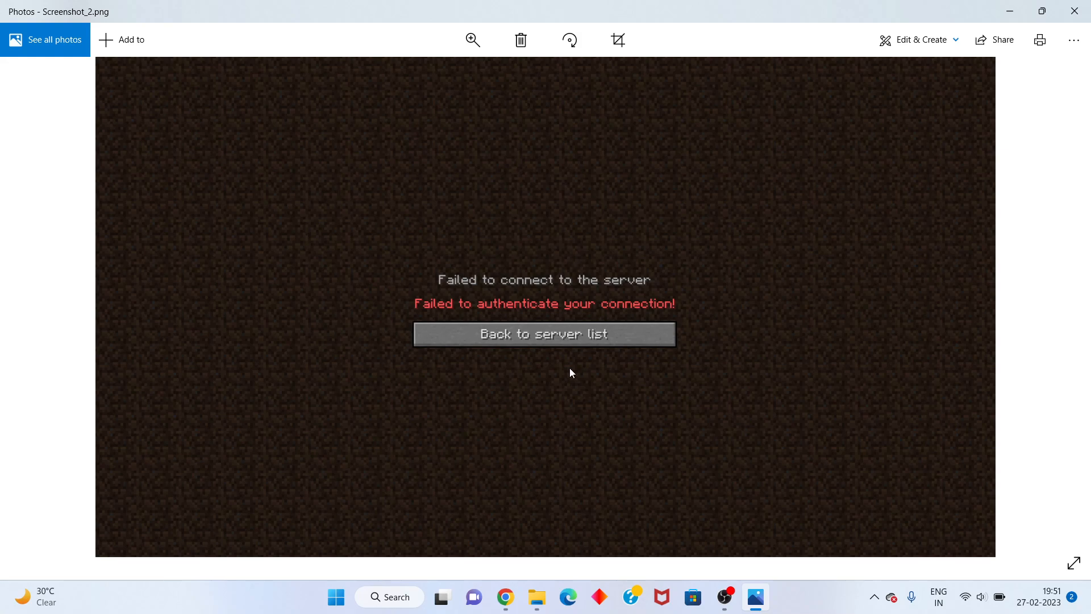
mouse_move(1010, 12)
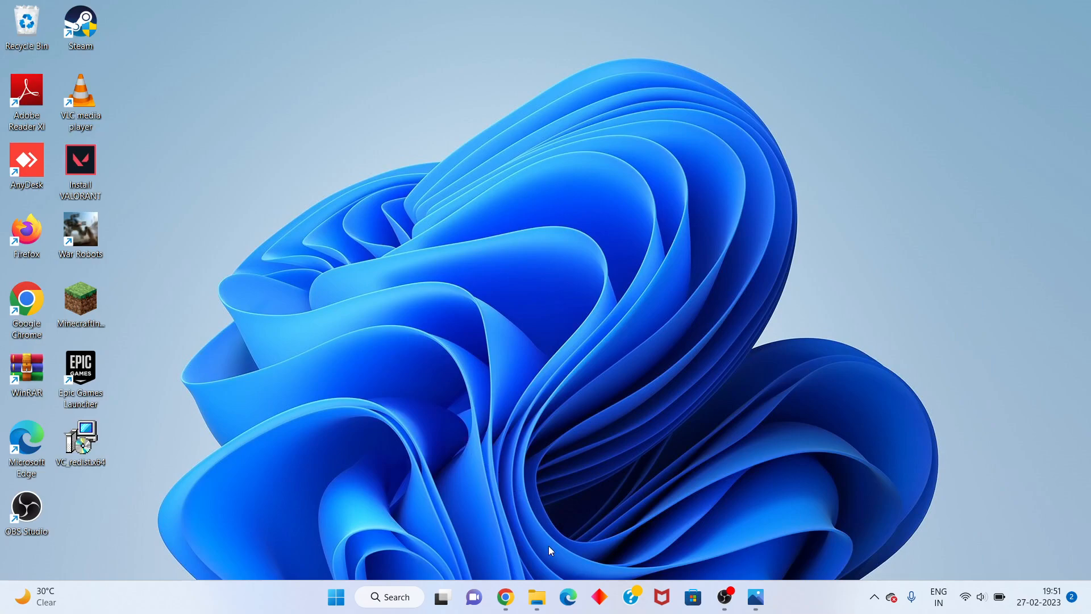
Step: Open File Explorer on the Windows (C:) drive and select the Windows folder
left_click(536, 596)
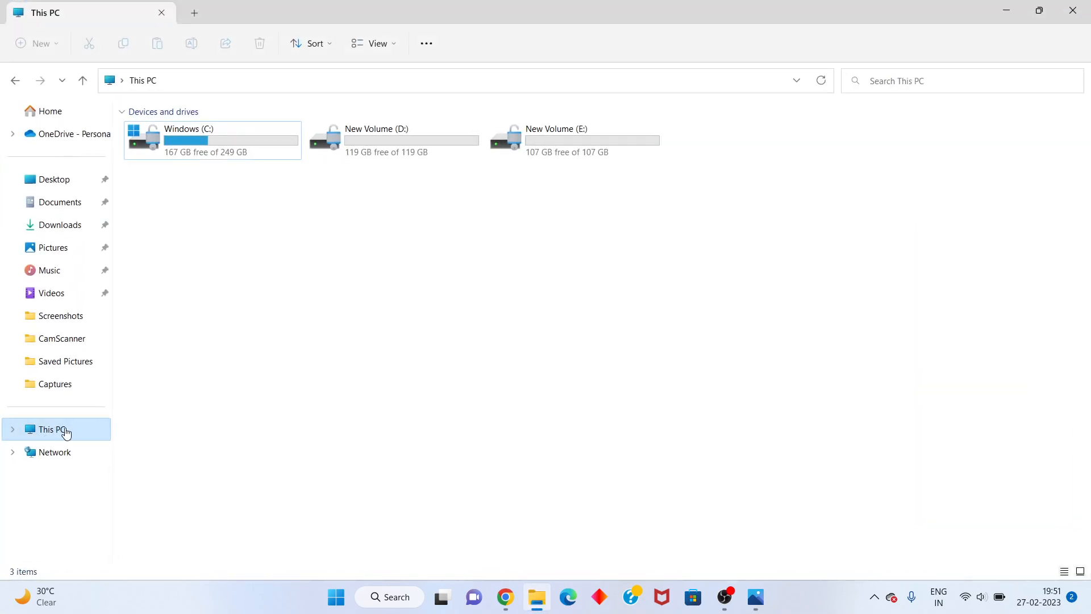
mouse_move(192, 198)
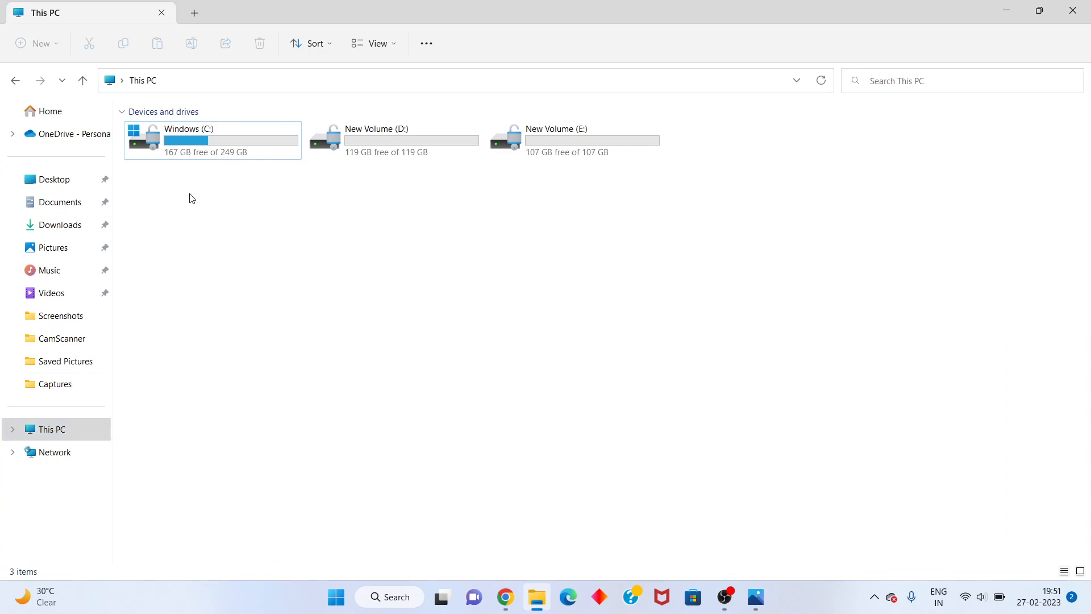
double_click(189, 139)
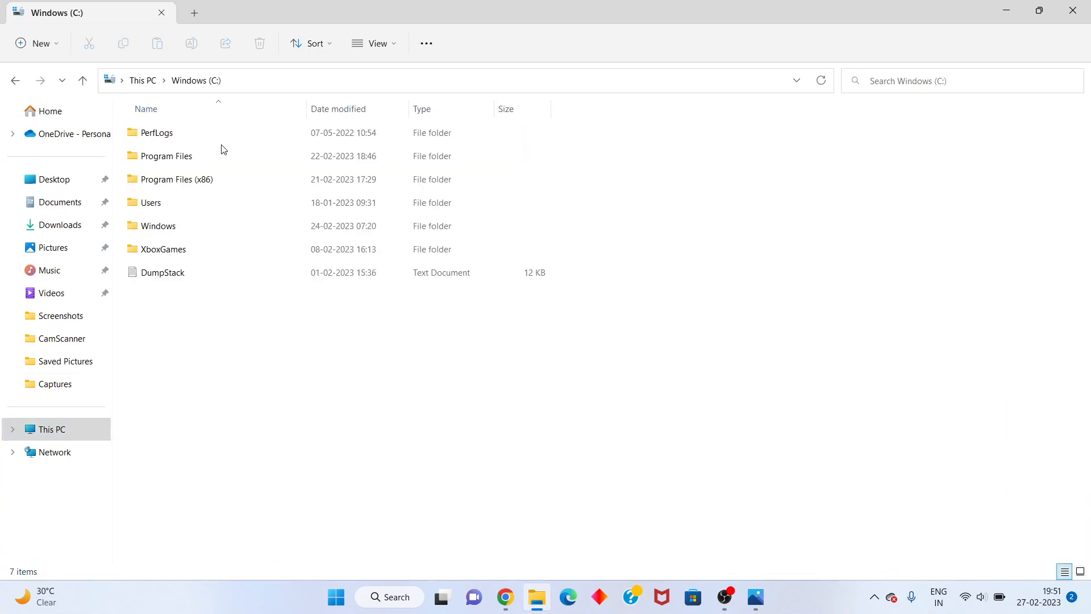
left_click(158, 226)
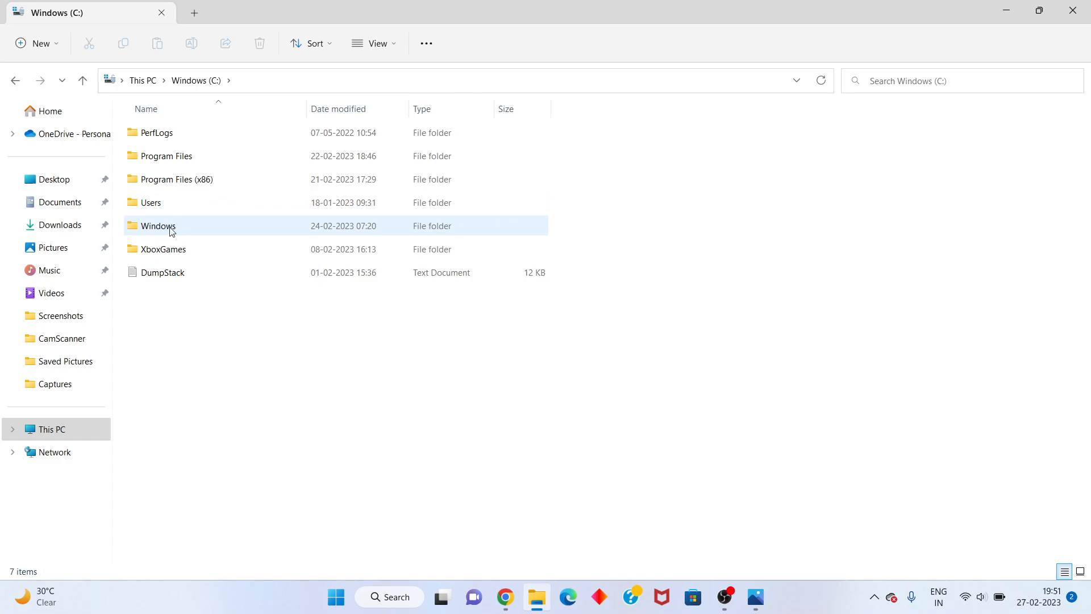
Step: Go into C:\Windows and scroll down to open System32
double_click(158, 226)
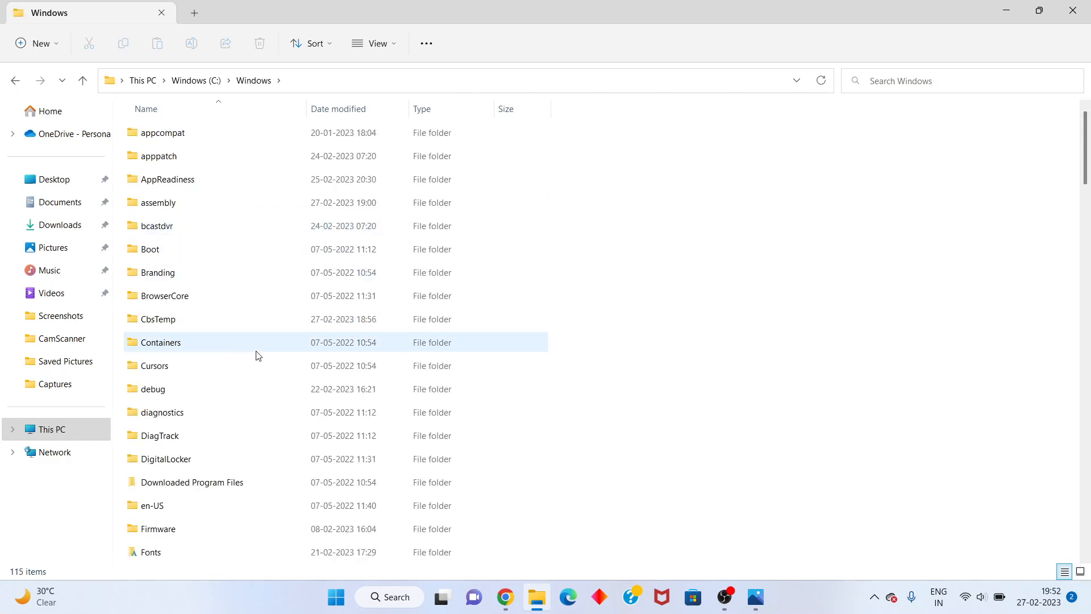
scroll("down", 3)
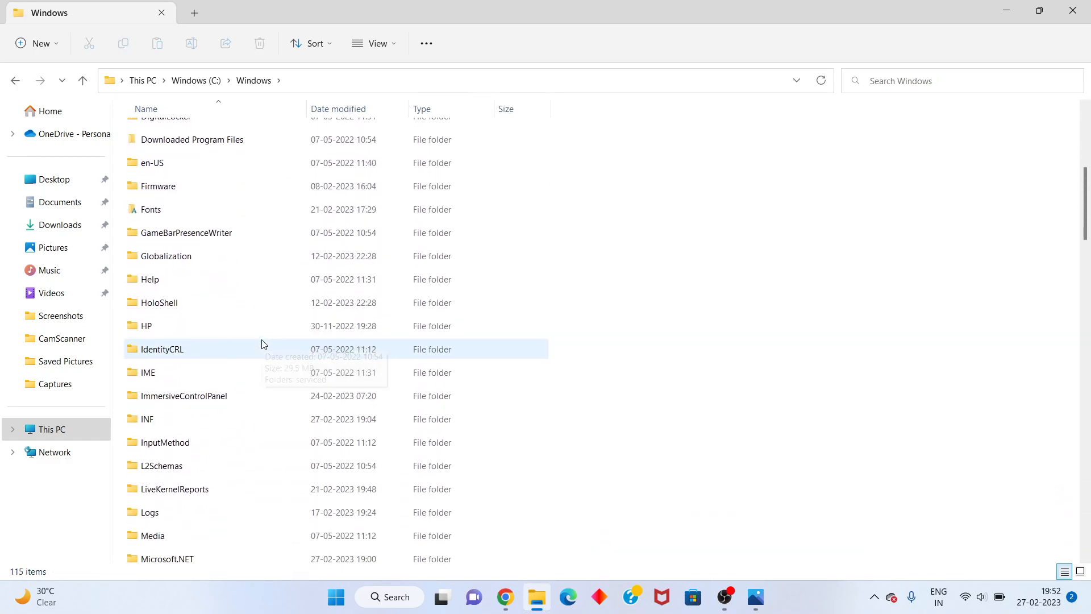
scroll("down", 3)
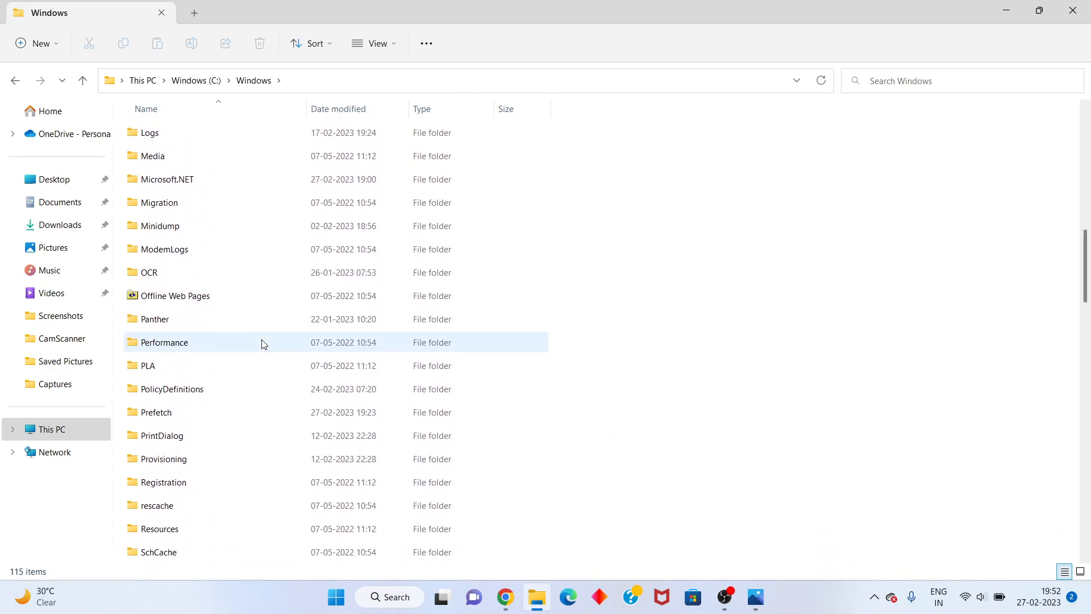
scroll("down", 3)
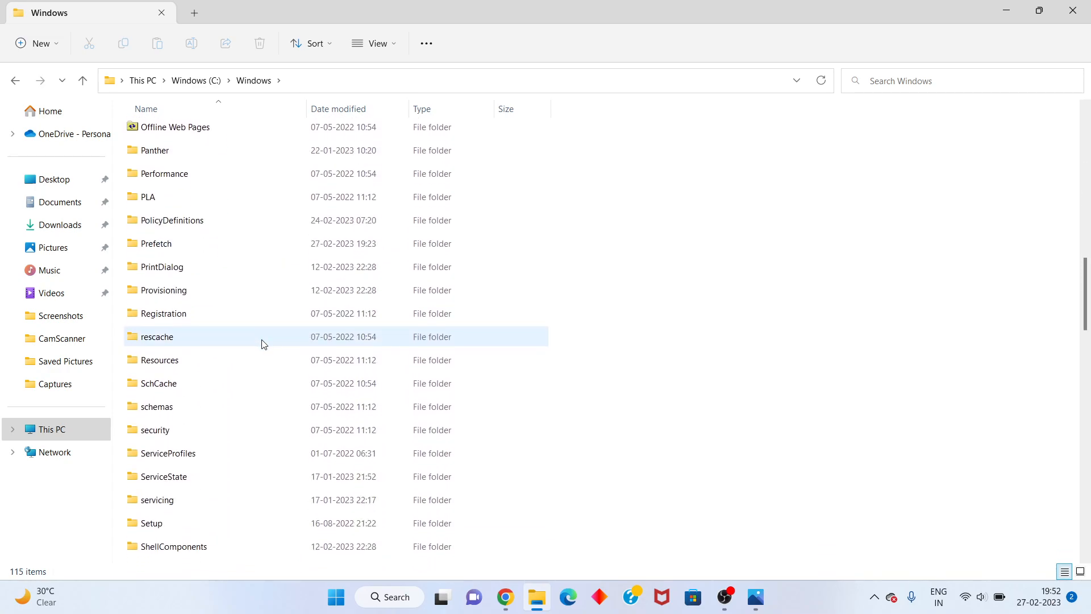
scroll("down", 3)
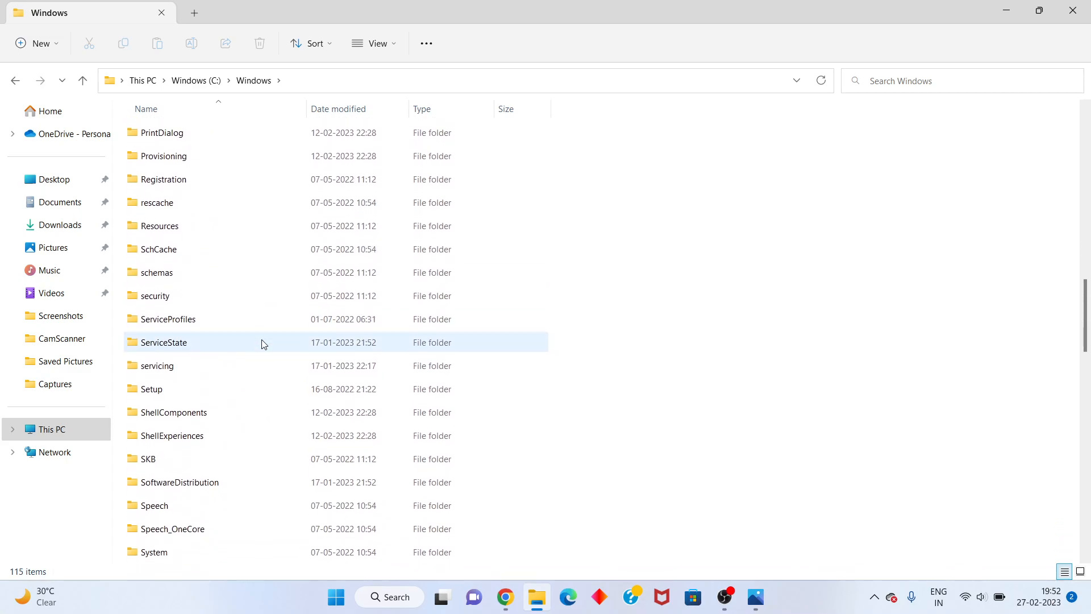
scroll("down", 3)
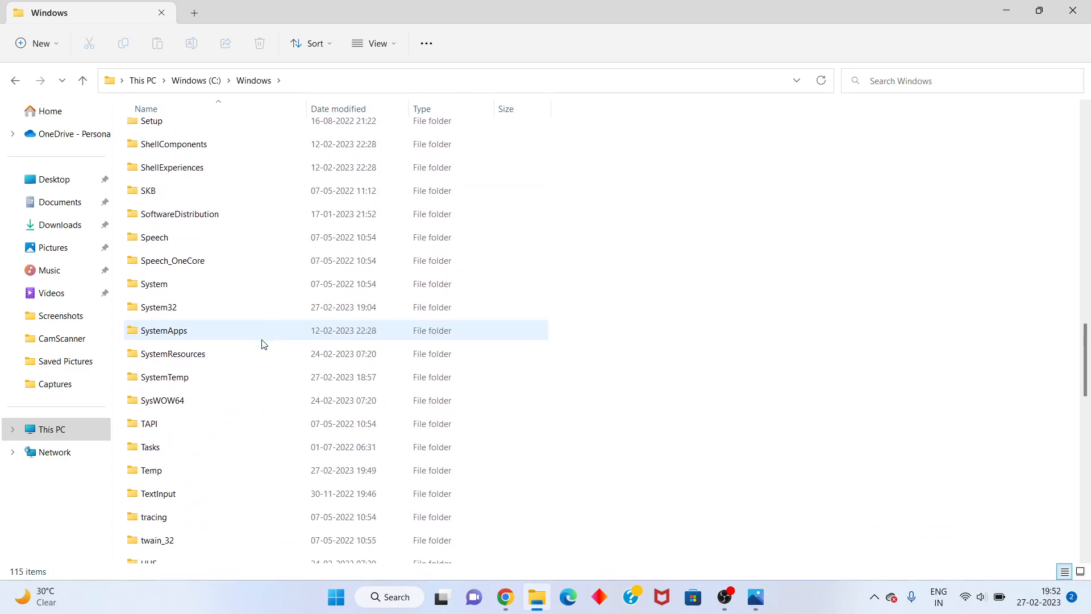
mouse_move(218, 307)
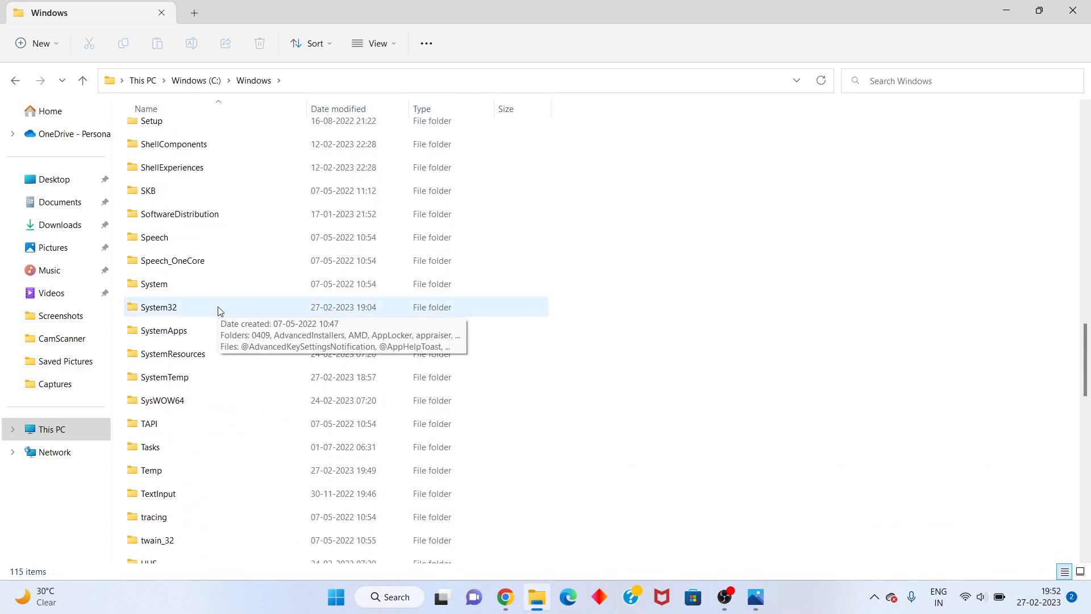
double_click(158, 307)
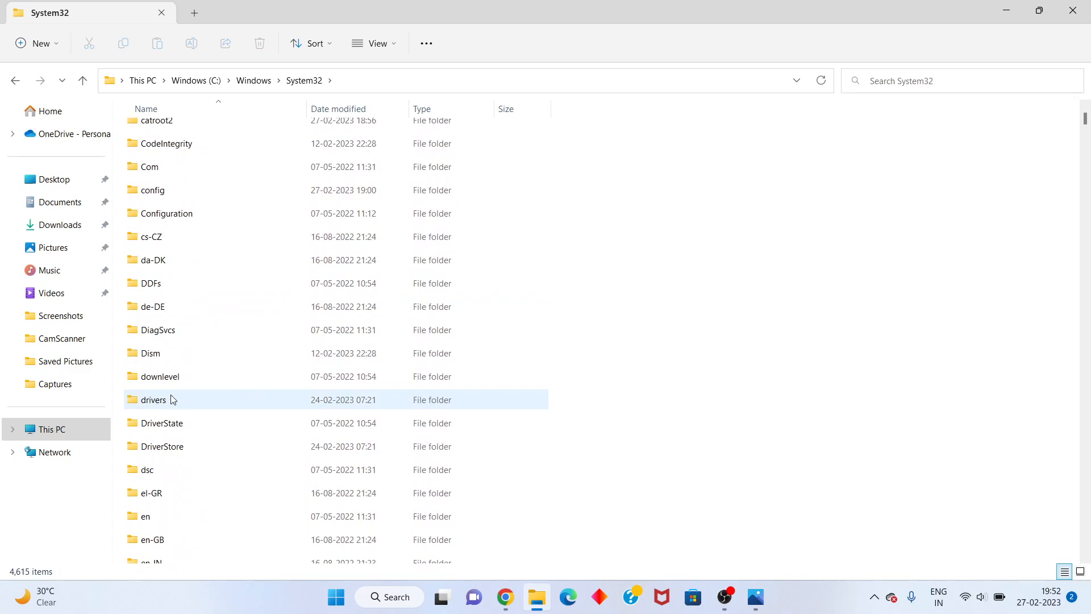
Step: Go into drivers\etc and bring up the cut action for the hosts file
double_click(153, 400)
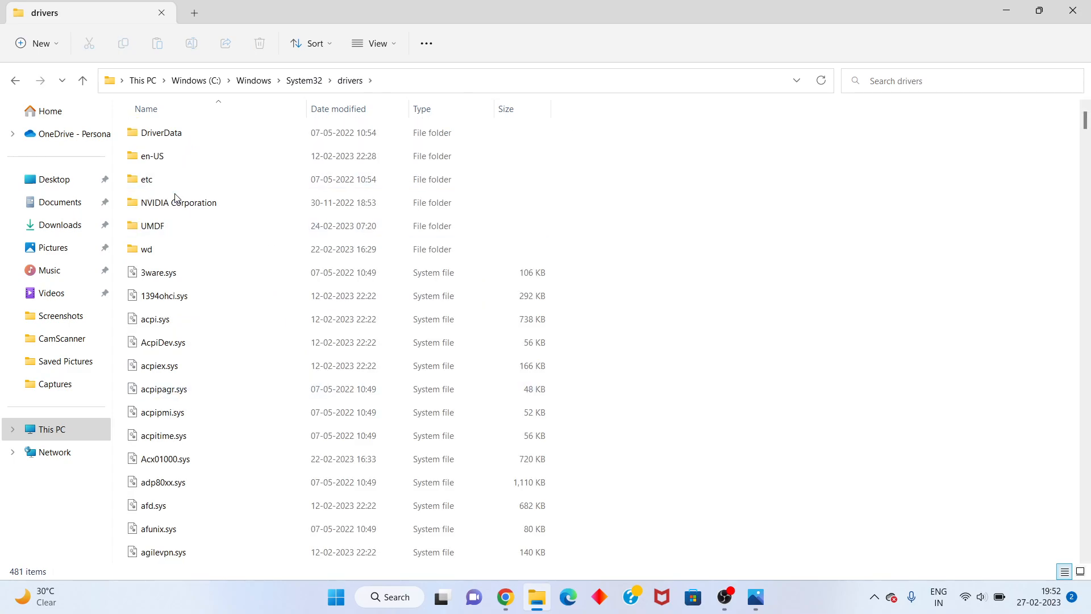
mouse_move(179, 179)
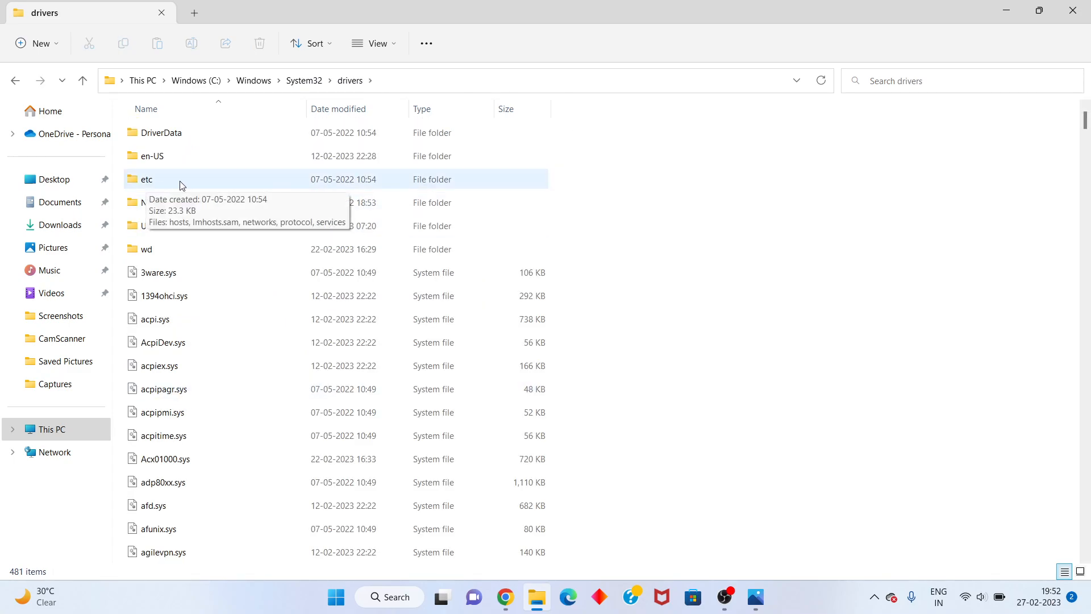
double_click(146, 179)
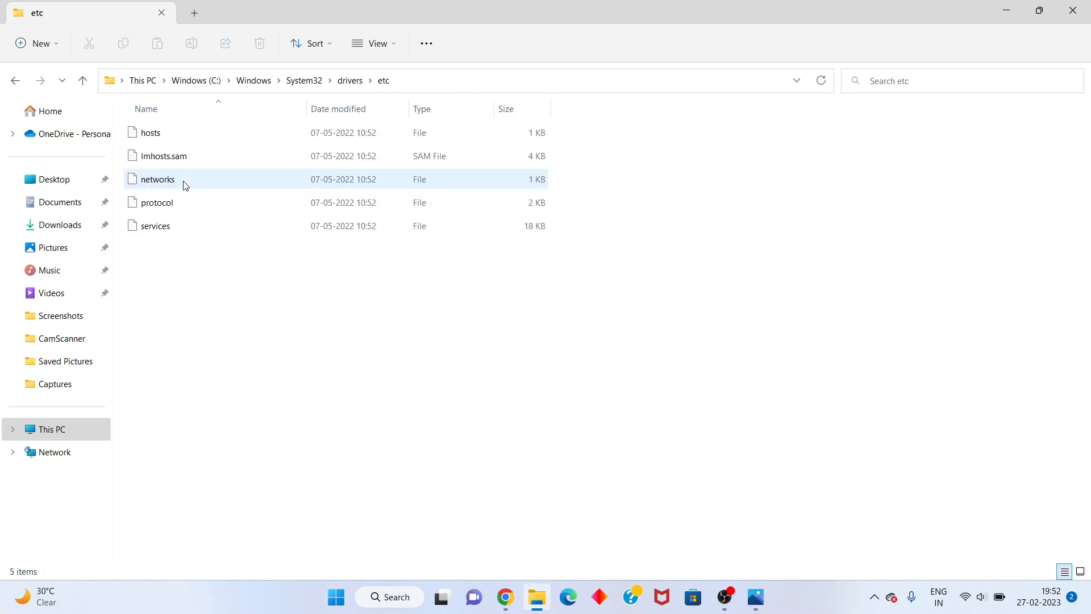
left_click(150, 132)
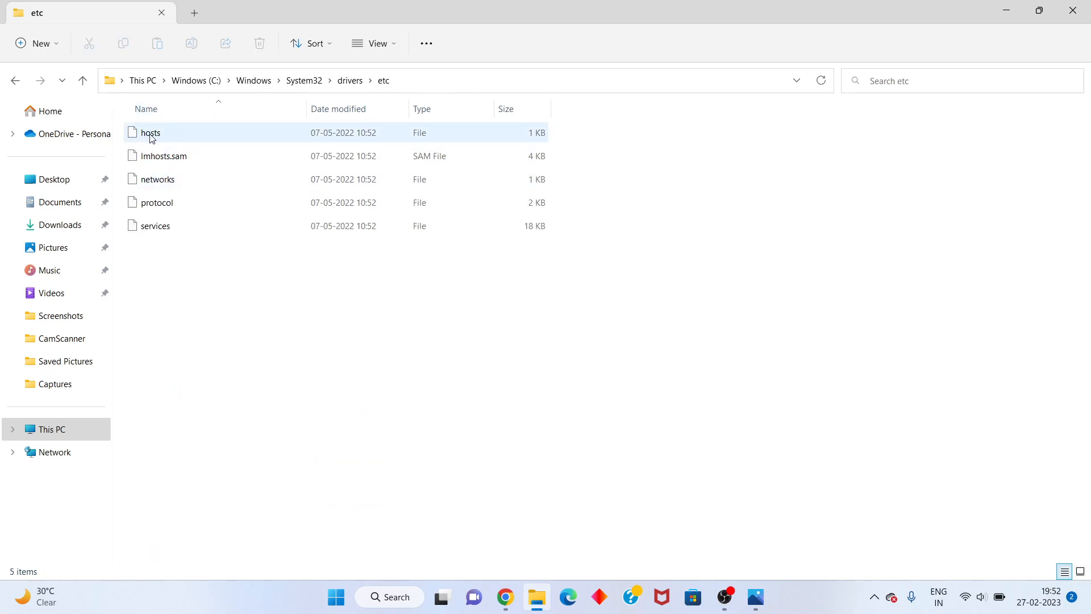
left_click(150, 132)
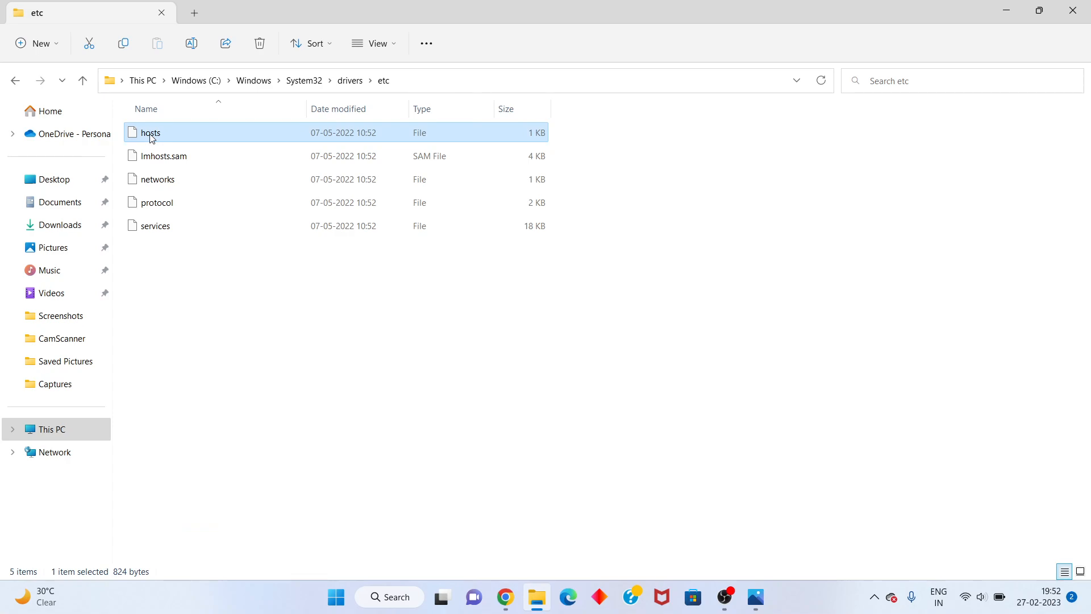
right_click(150, 133)
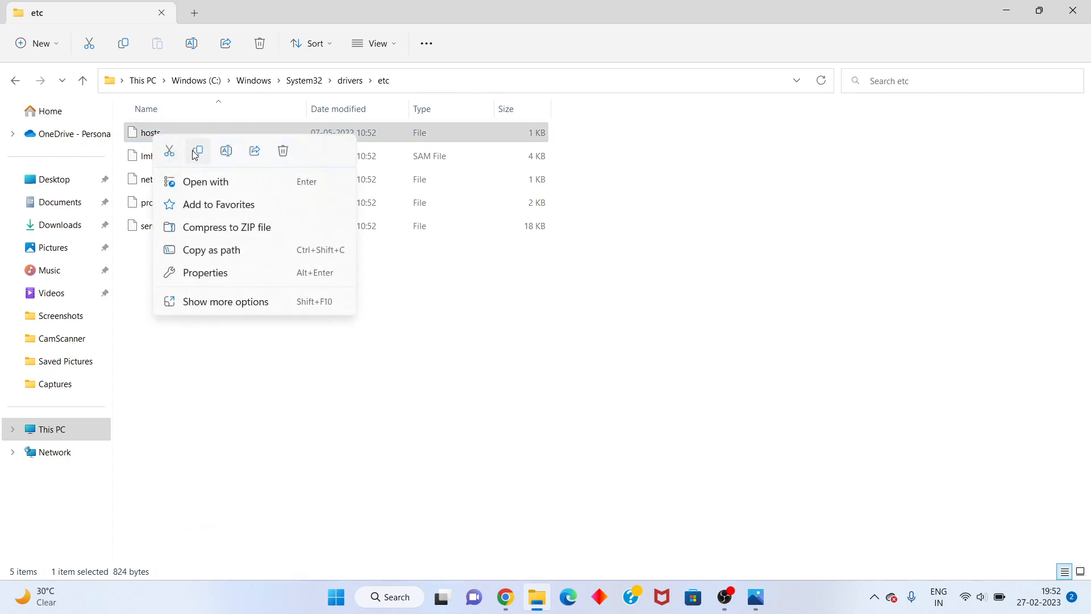
mouse_move(167, 161)
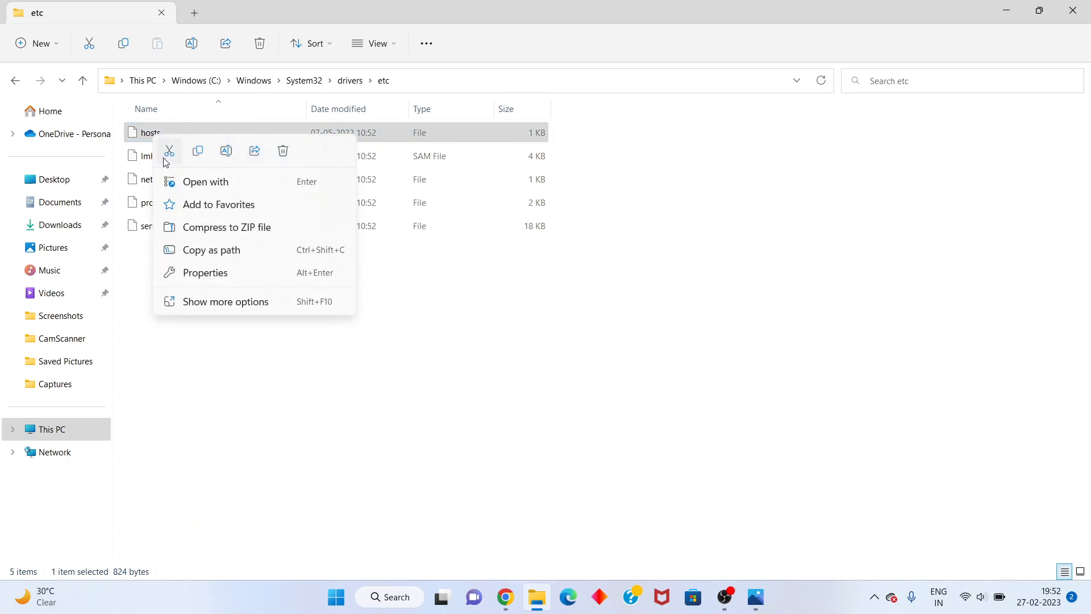
mouse_move(168, 151)
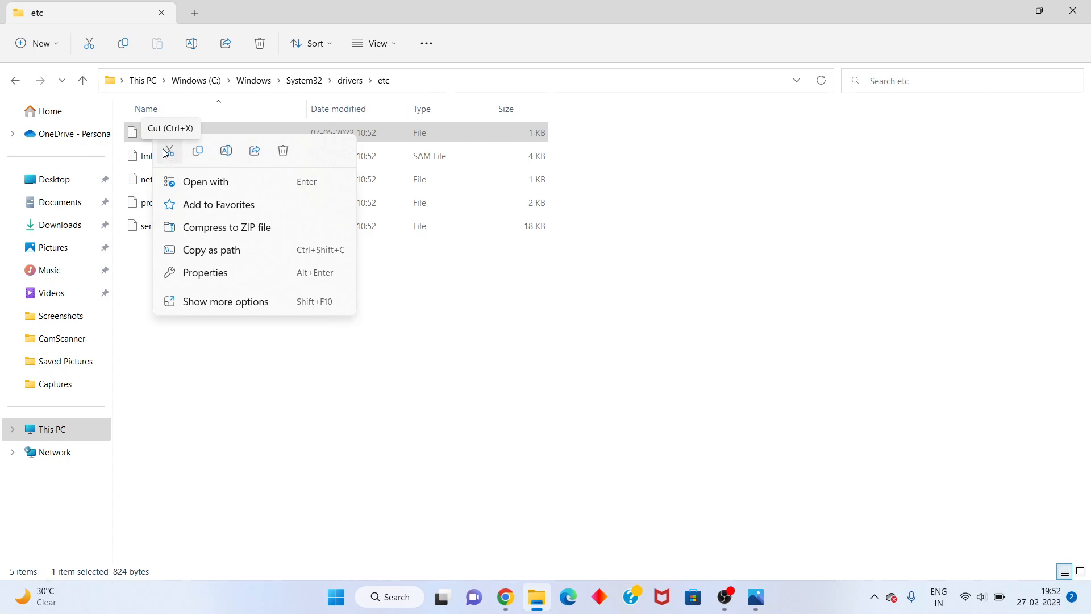
mouse_move(170, 157)
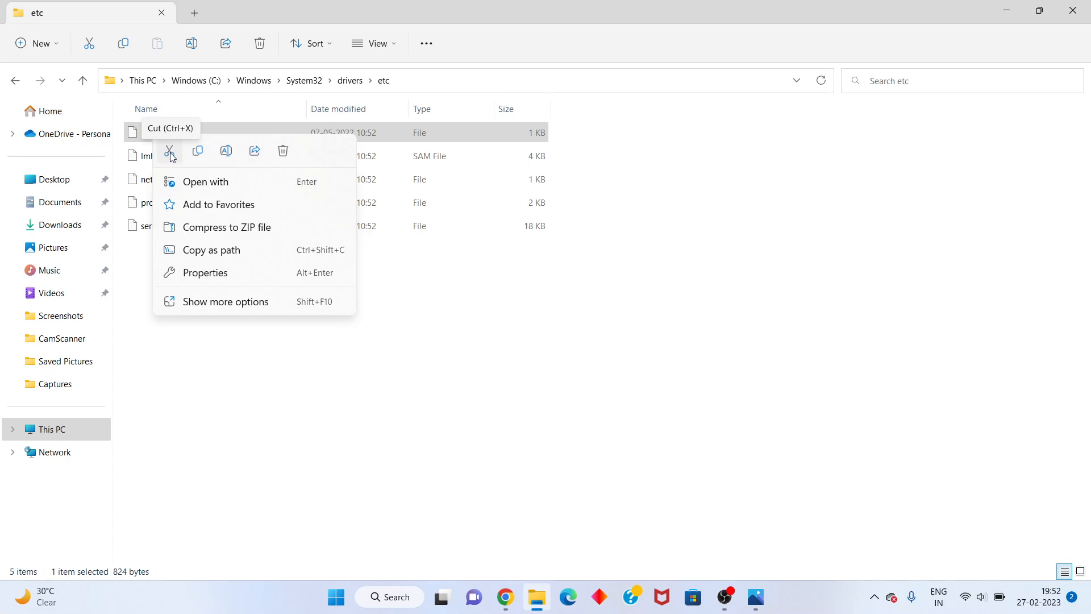
mouse_move(198, 151)
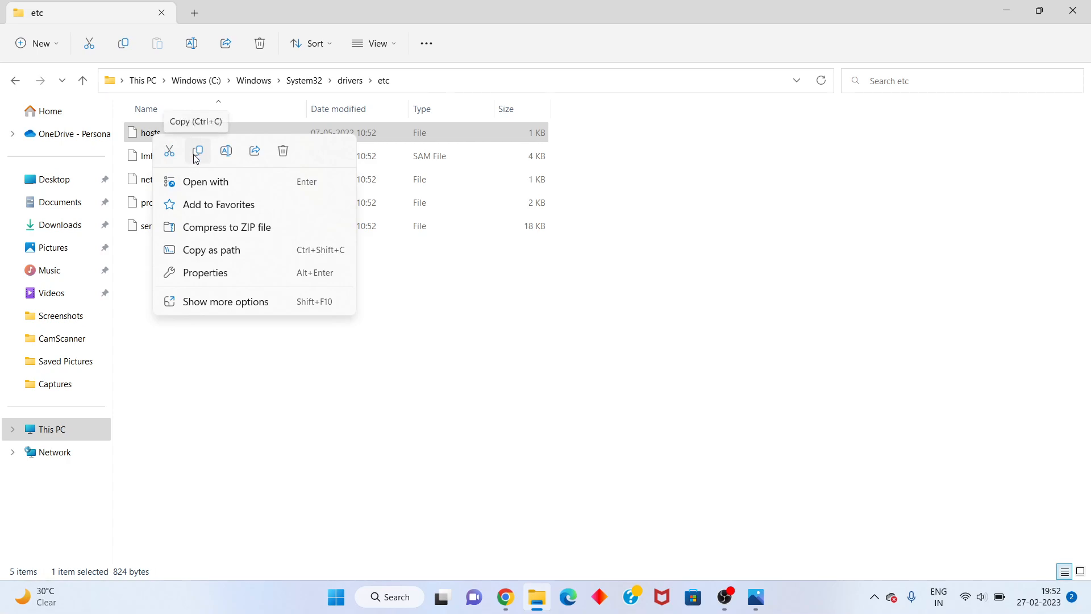
mouse_move(168, 152)
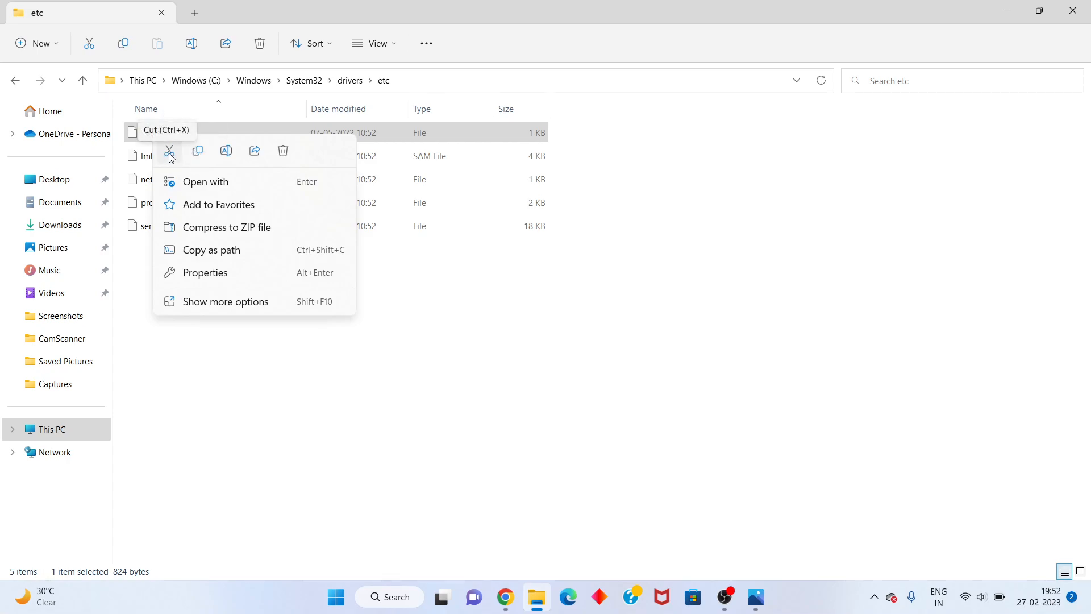
mouse_move(172, 165)
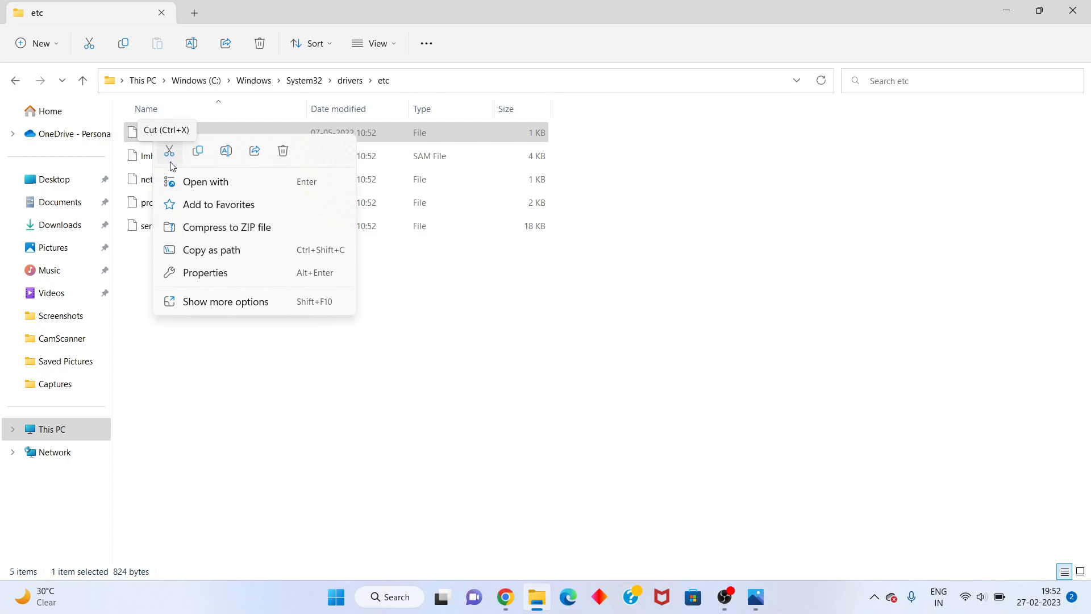
mouse_move(172, 164)
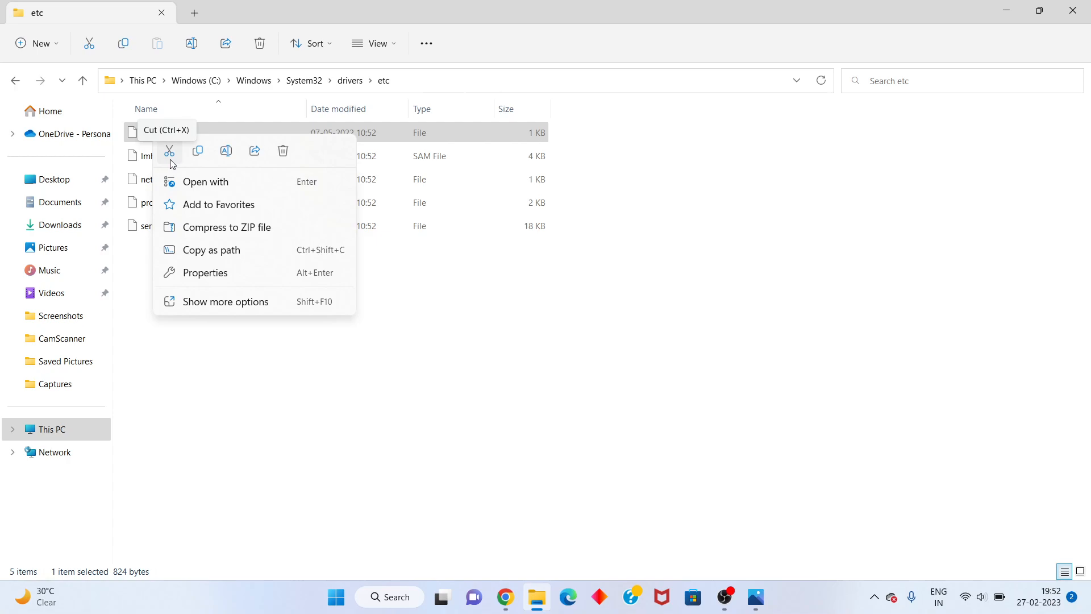
mouse_move(171, 159)
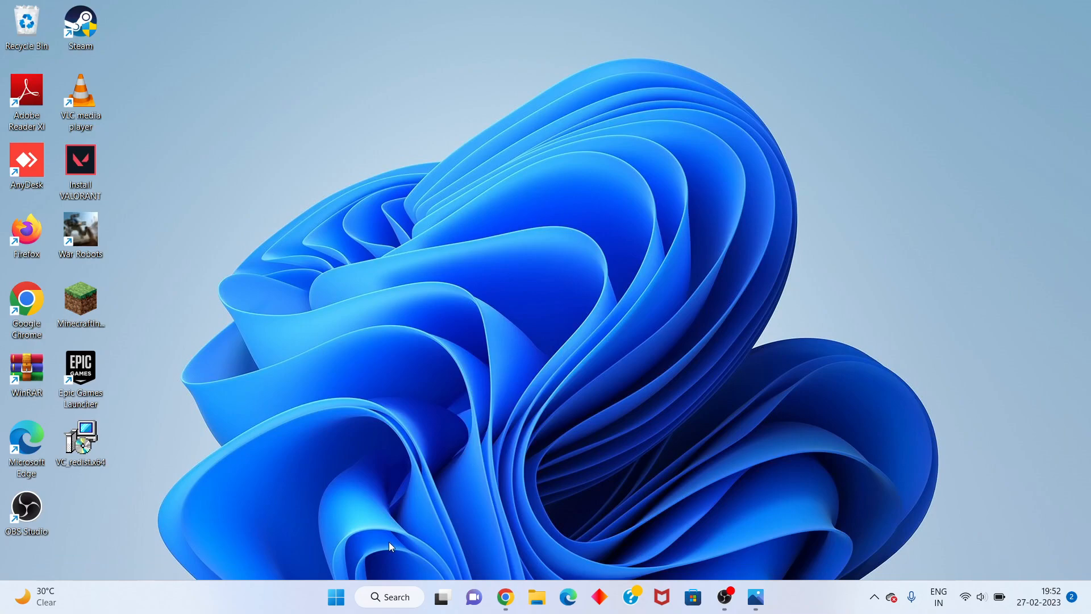
Step: Launch Run from Windows search and open %appdata% to reach the Roaming folder
left_click(390, 596)
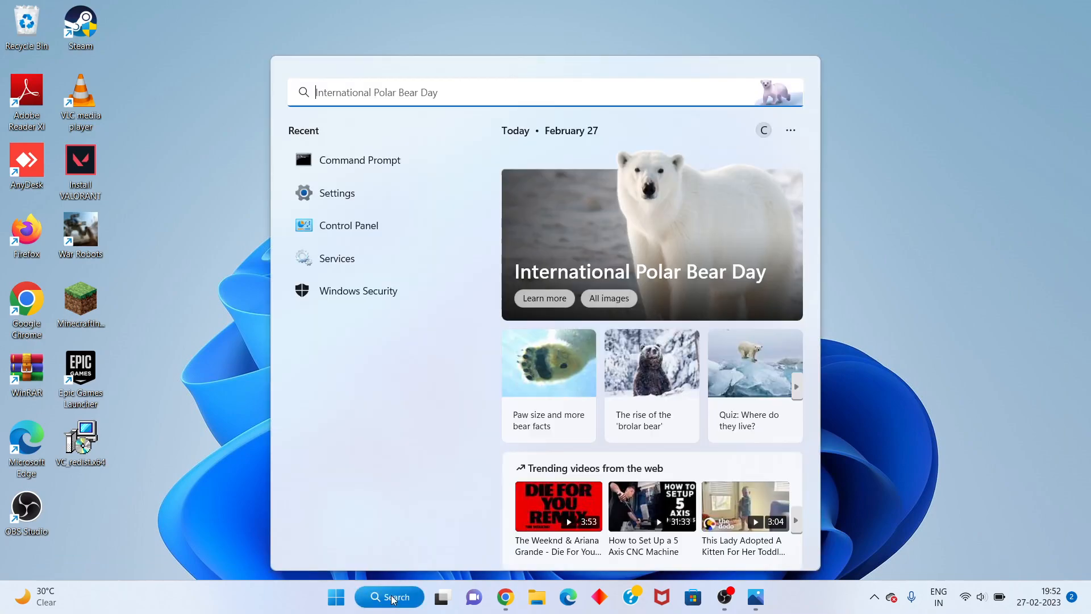
type("run")
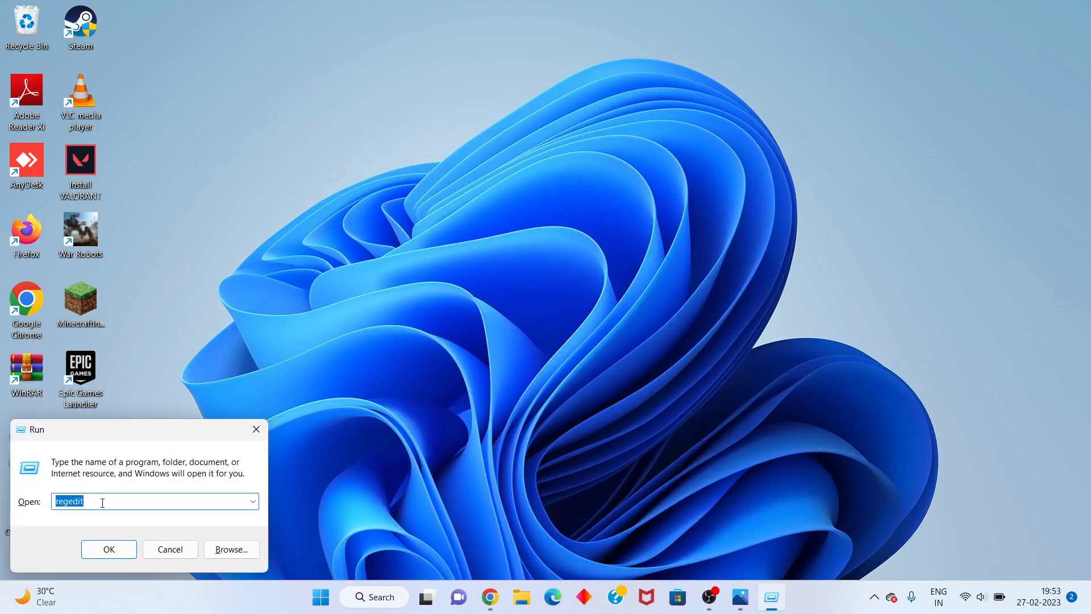
type("%")
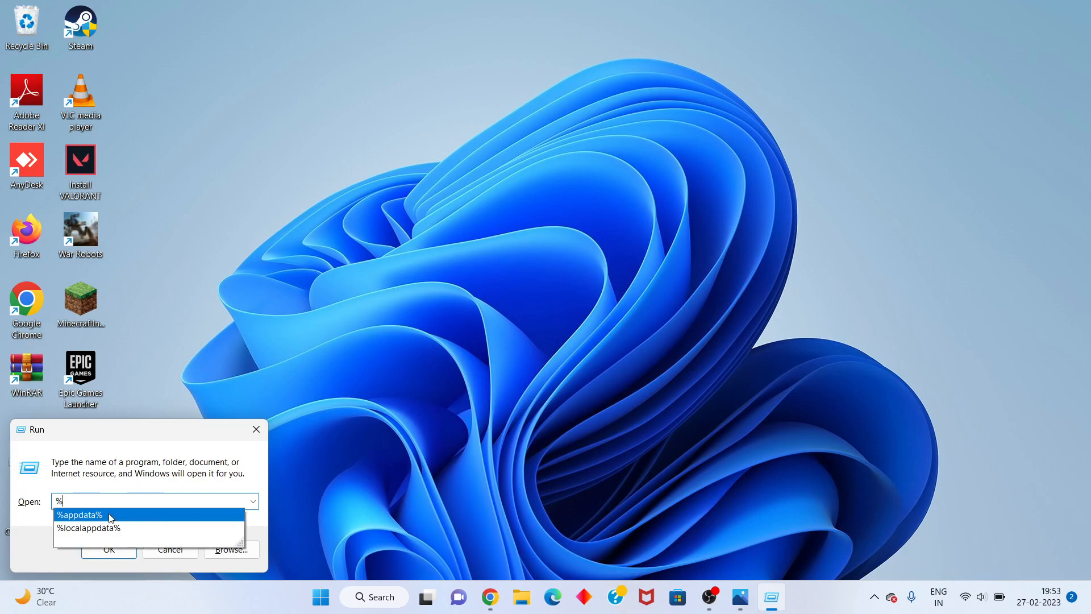
left_click(80, 515)
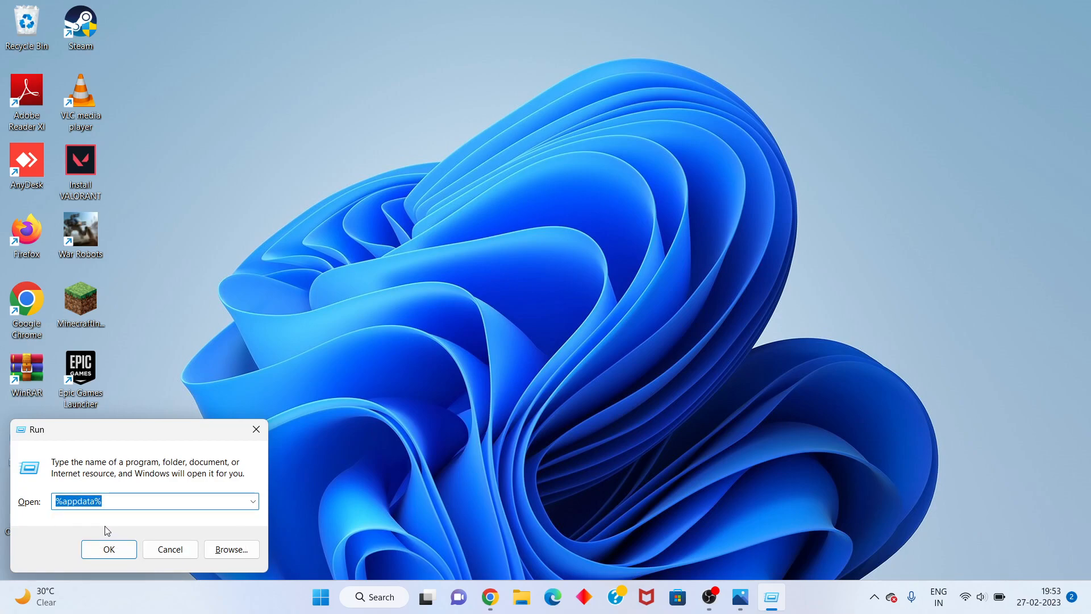
left_click(109, 549)
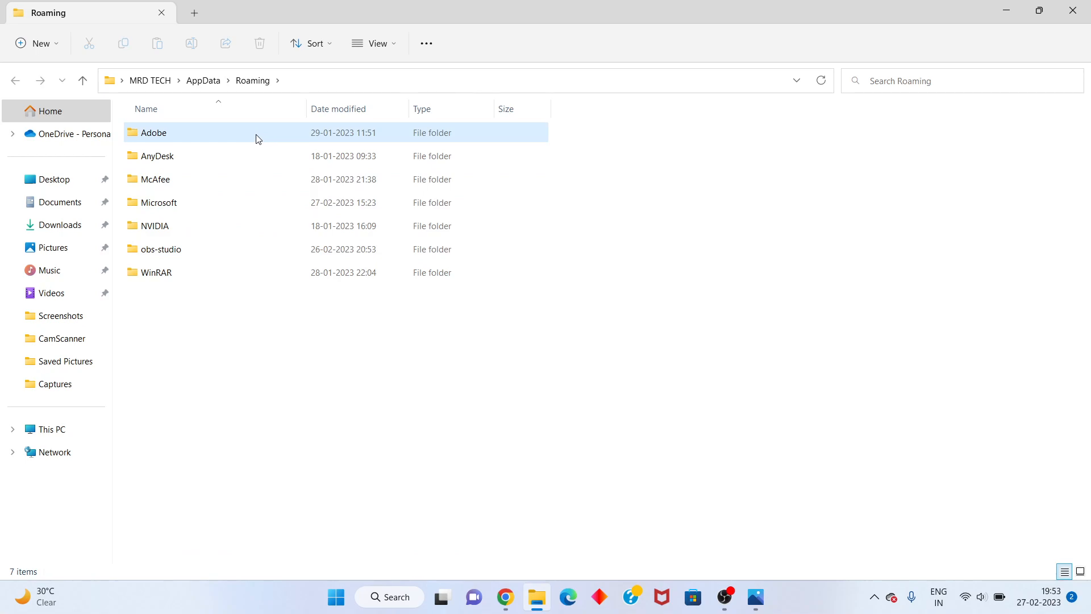
mouse_move(257, 137)
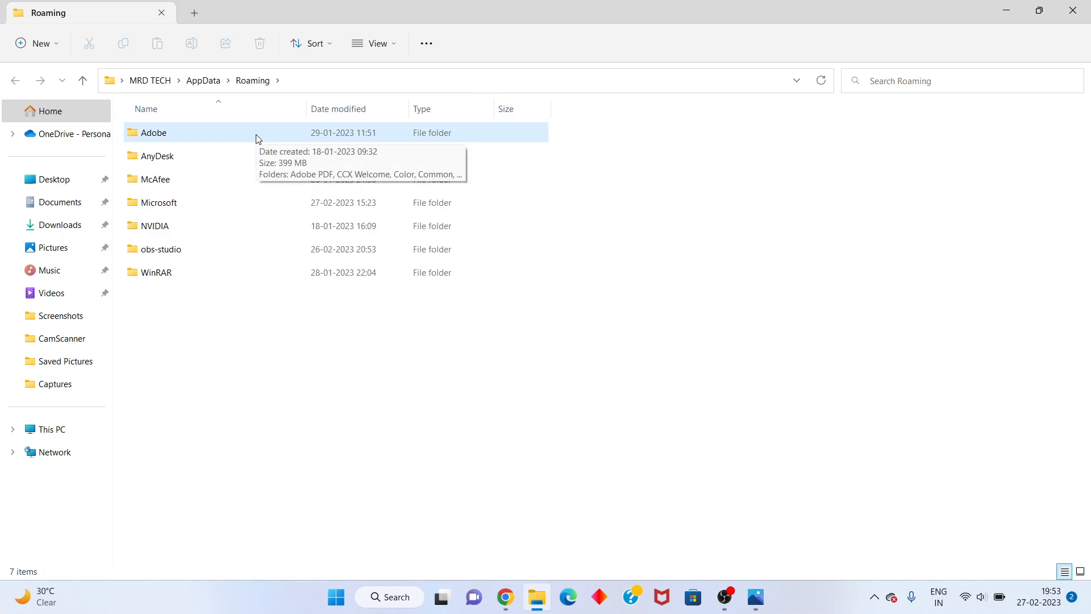
mouse_move(205, 197)
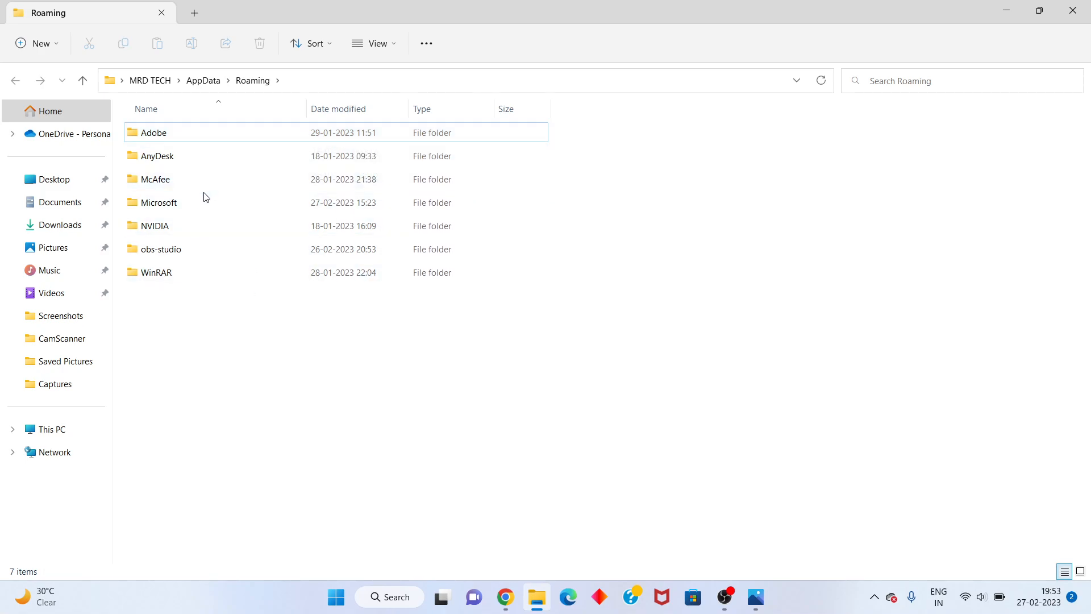
Step: Open Roaming\Microsoft and right-click an empty area of its file list
double_click(159, 202)
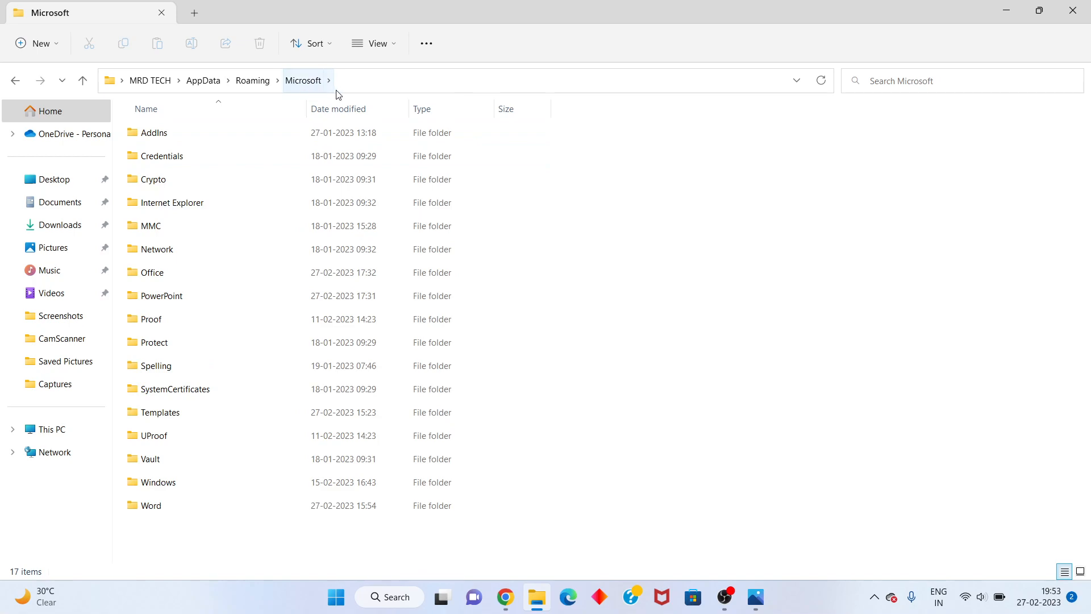
mouse_move(564, 170)
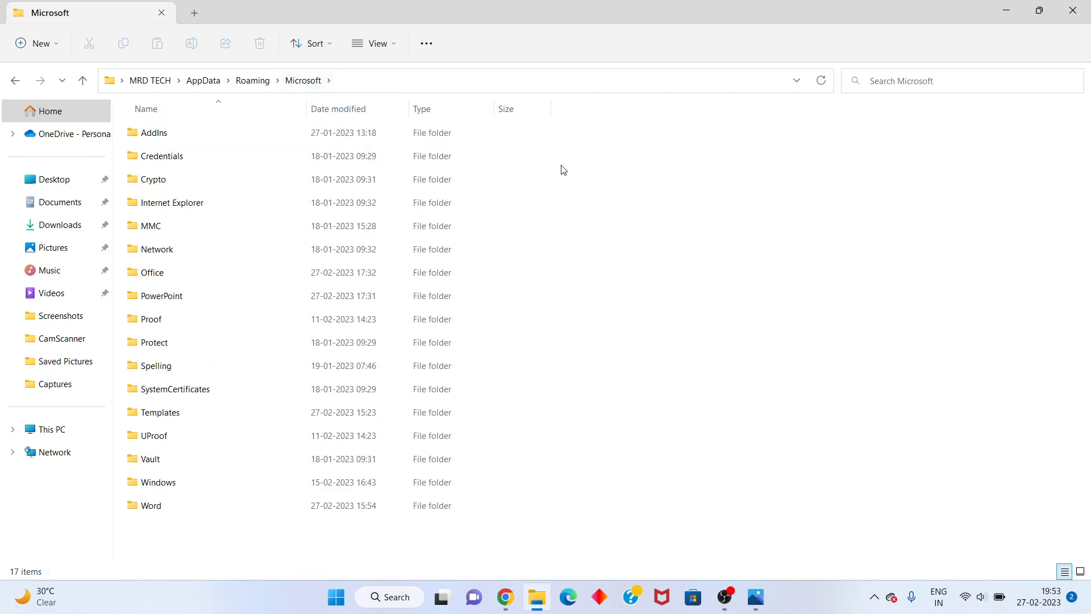
right_click(562, 170)
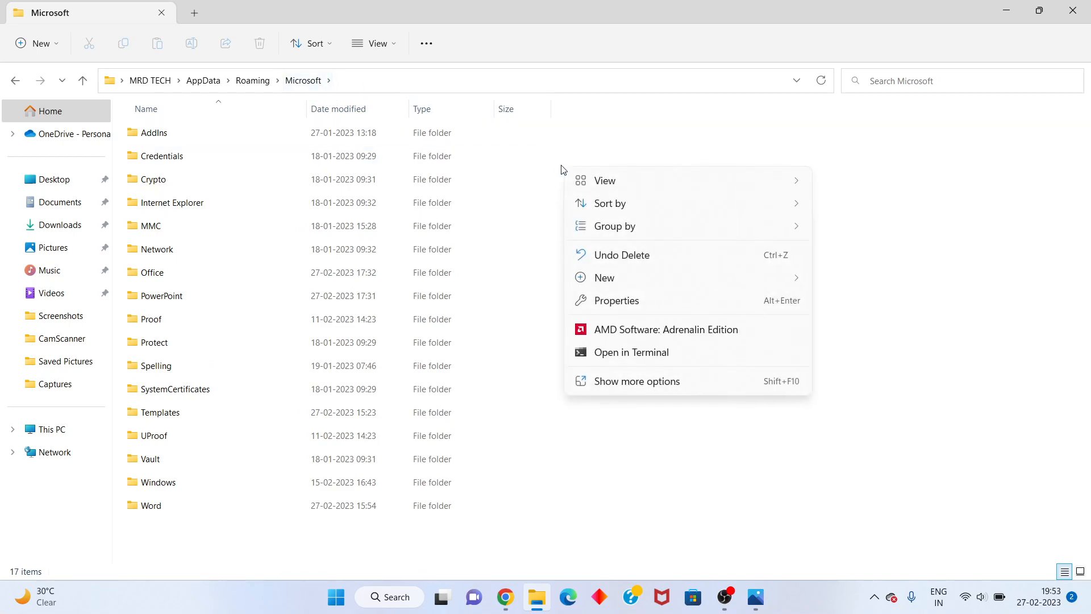
mouse_move(653, 165)
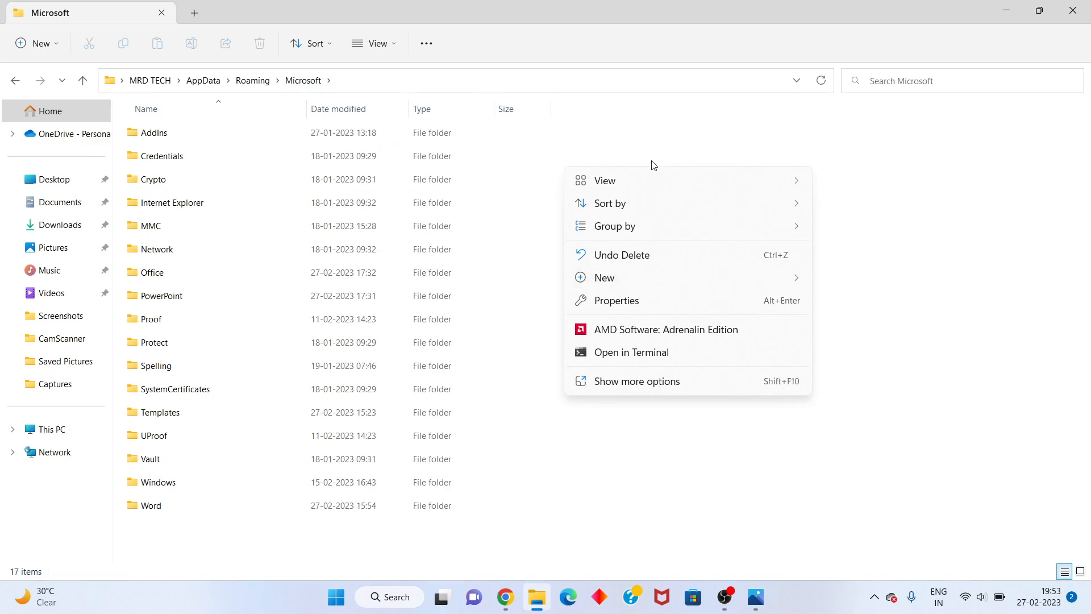
mouse_move(641, 148)
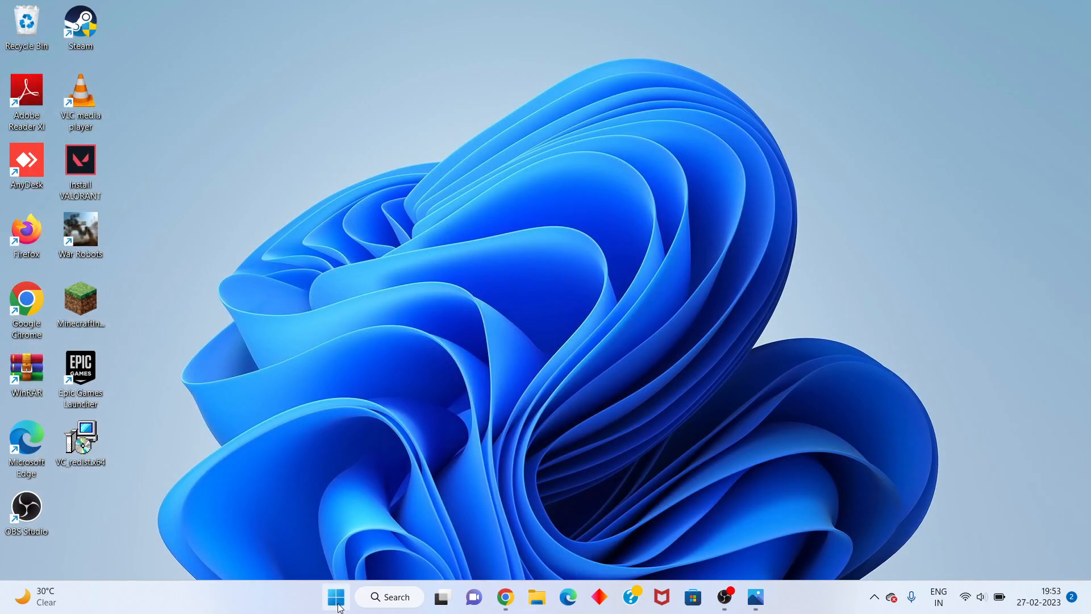
Step: Open the Start menu's power options to restart the PC
left_click(335, 596)
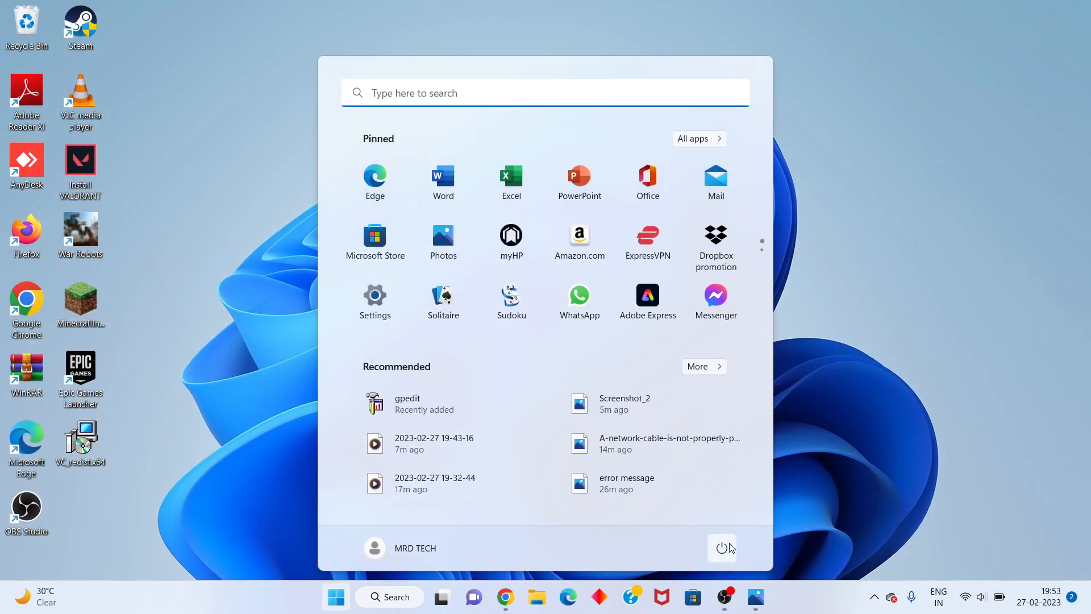
left_click(722, 548)
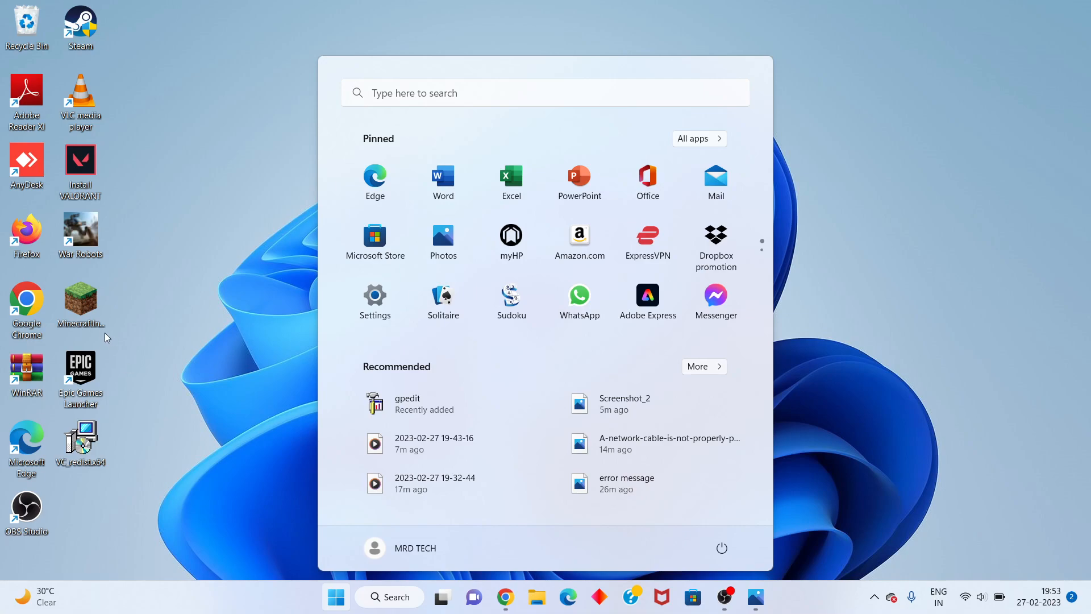
Step: Run the Minecraft Installer desktop shortcut as administrator
right_click(80, 302)
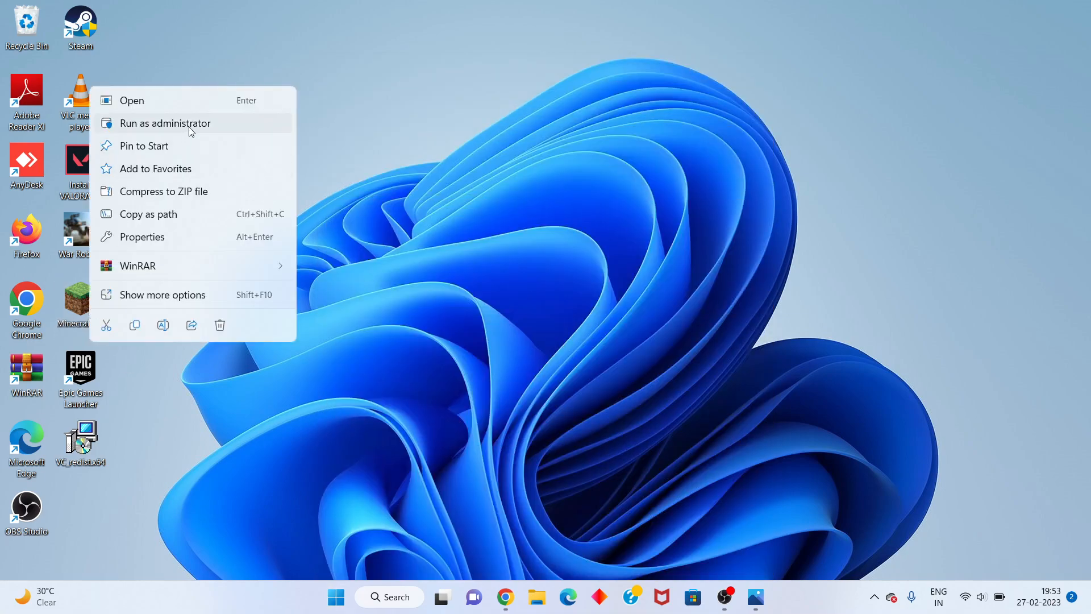
mouse_move(239, 132)
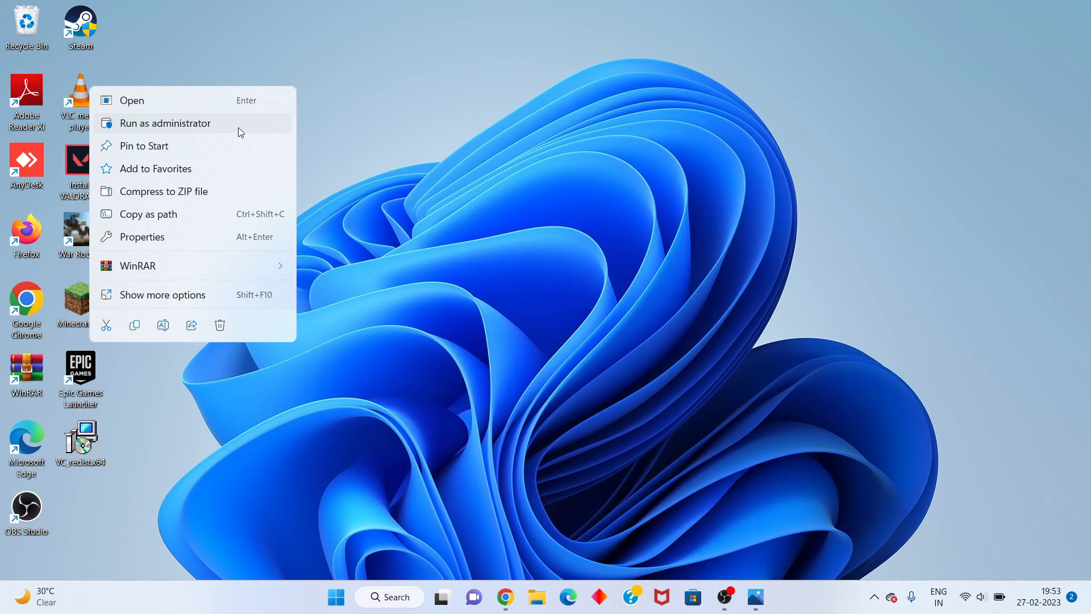
left_click(489, 256)
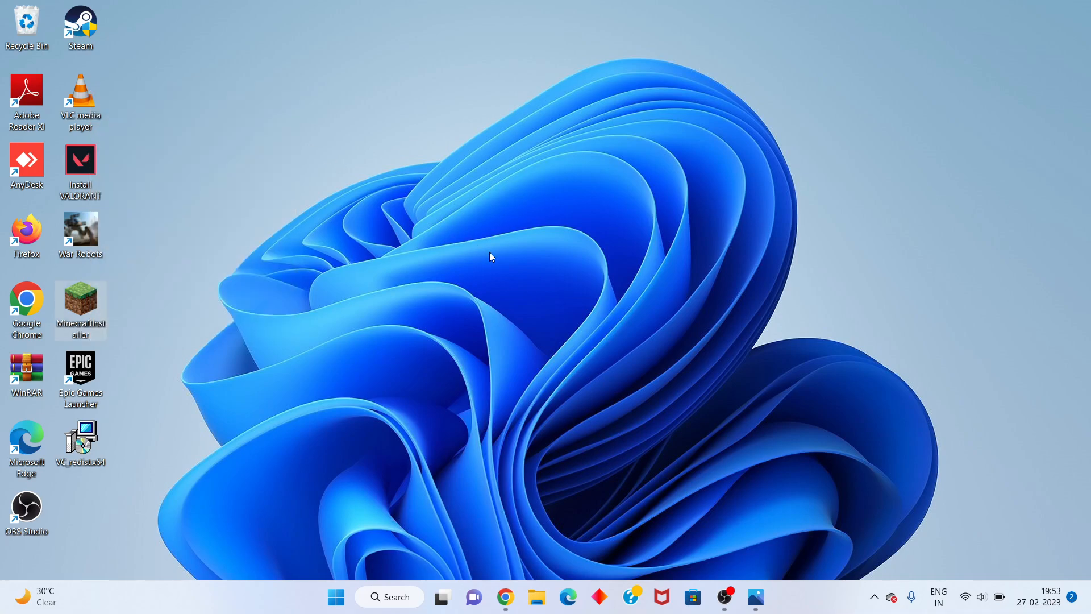